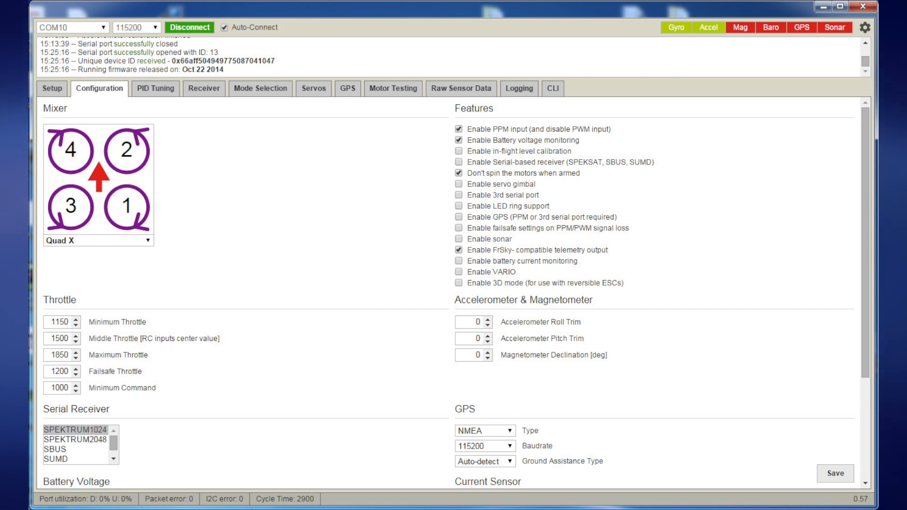
# Review PID gains, receiver channel readings and AUX mode assignments, then return to board Configuration.
pyautogui.click(155, 89)
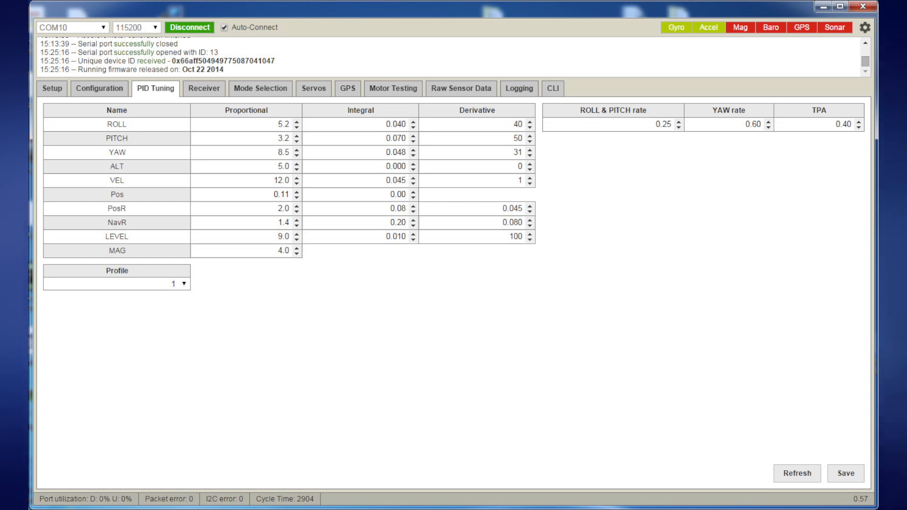
pyautogui.click(204, 89)
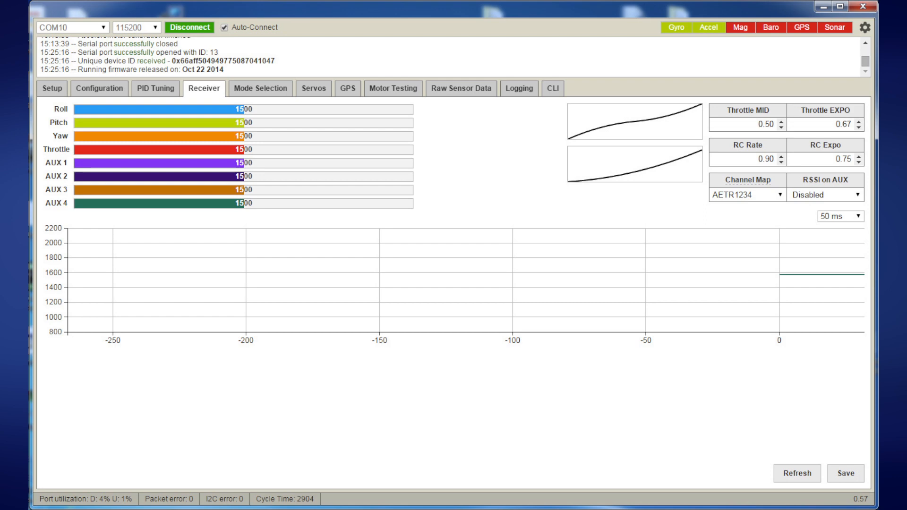
pyautogui.click(260, 89)
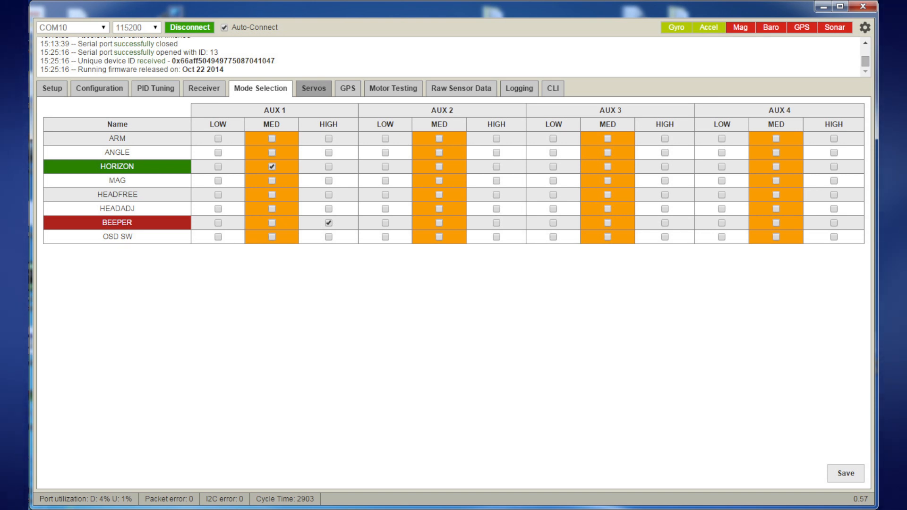
pyautogui.click(99, 89)
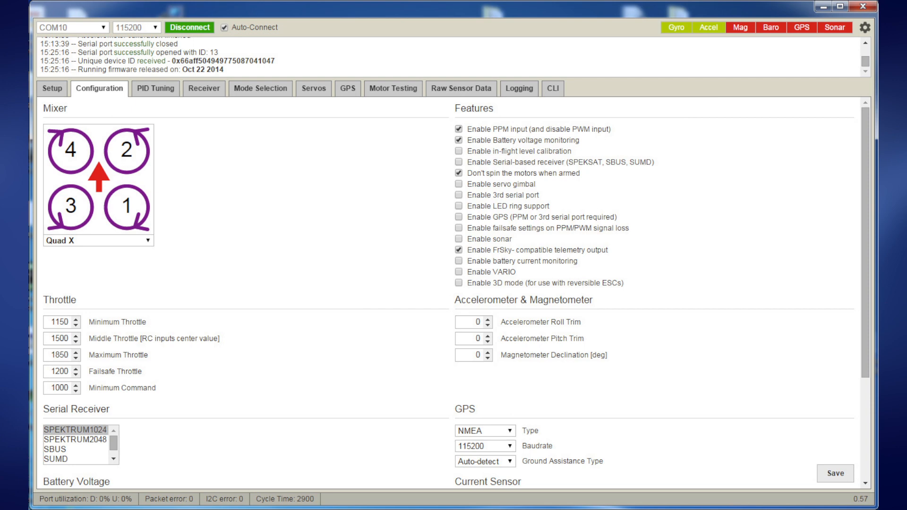
# Step through PID Tuning, Receiver and Configuration again to re-check the settings.
pyautogui.click(154, 89)
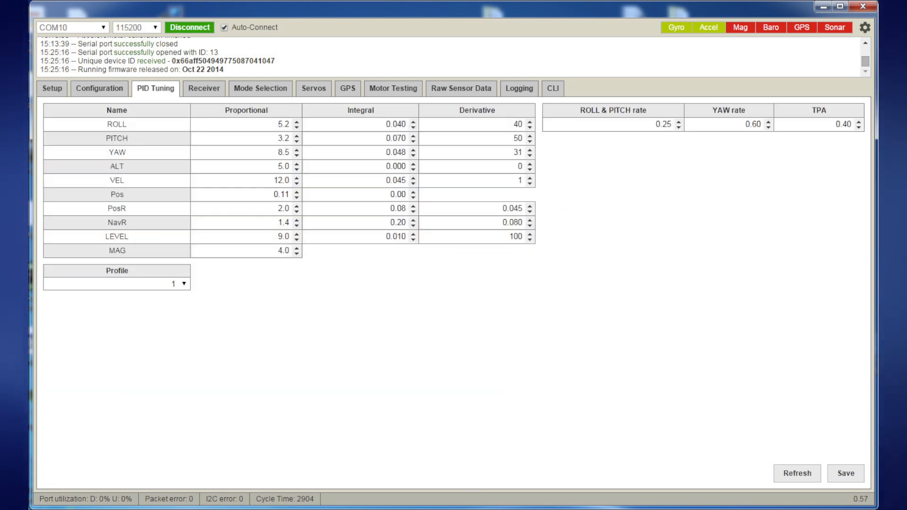
pyautogui.click(204, 88)
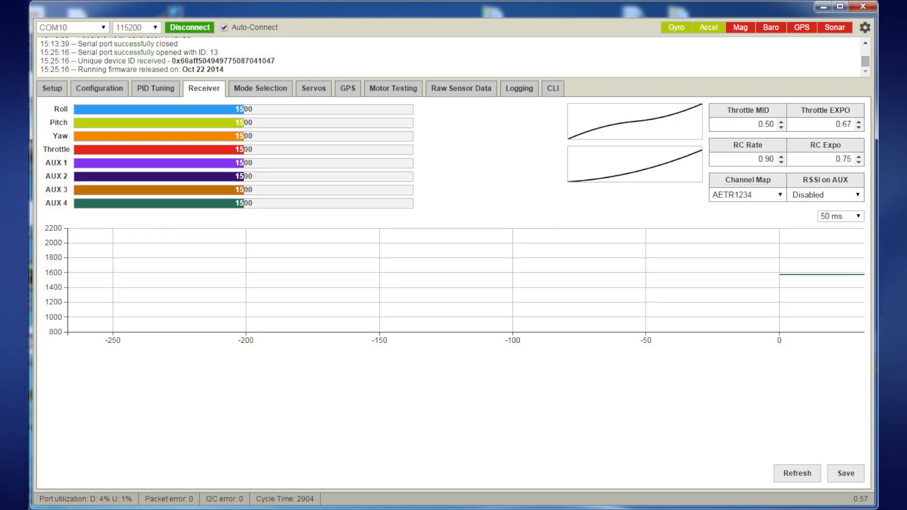
pyautogui.click(260, 88)
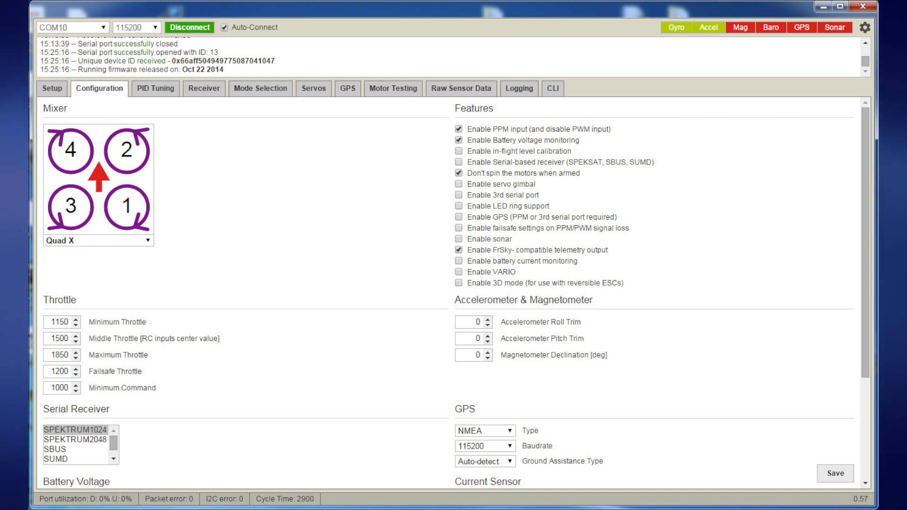
# Pass through PID Tuning and Receiver to the Mode Selection view with HORIZON and BEEPER enabled.
pyautogui.click(154, 88)
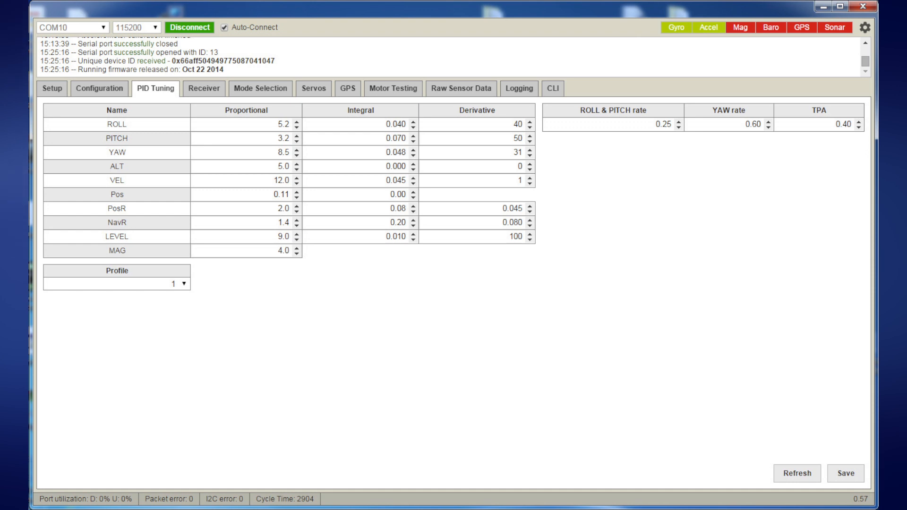
pyautogui.click(204, 89)
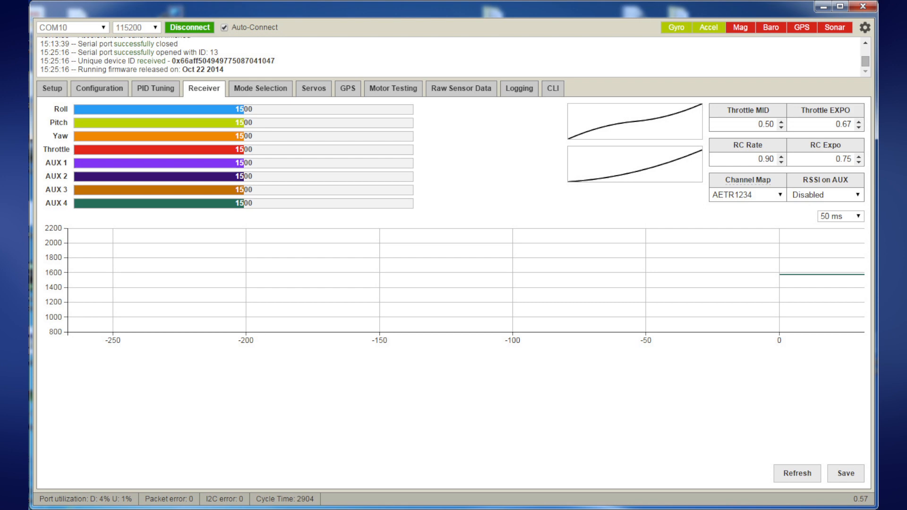
pyautogui.click(260, 88)
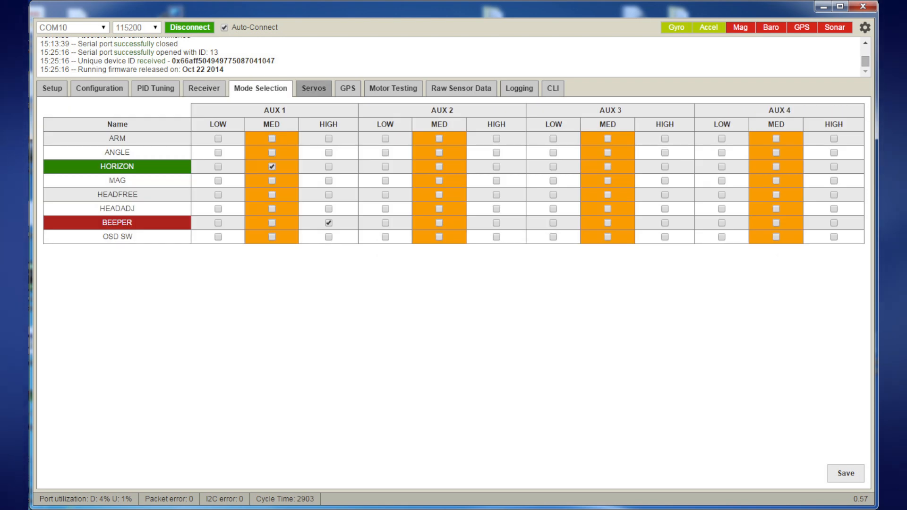